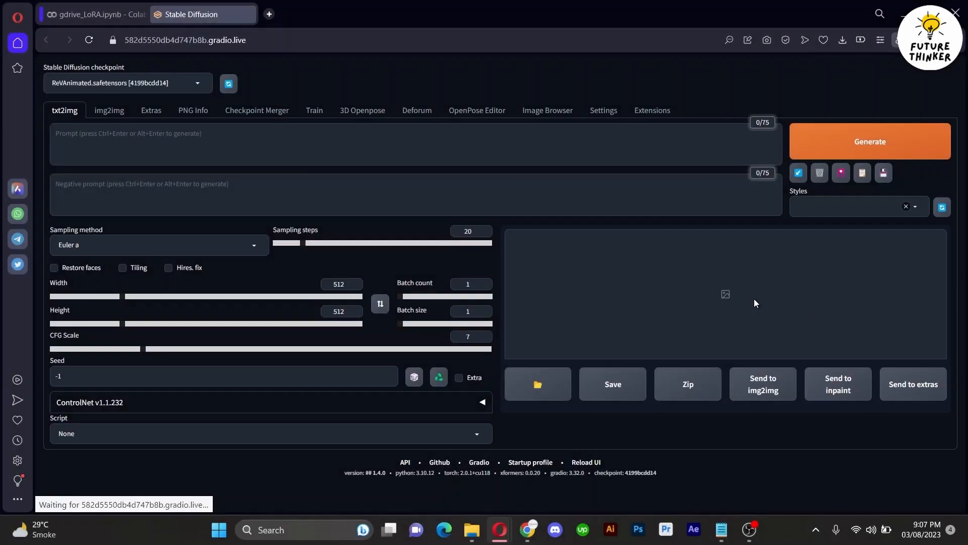
{"action": "mouse_move", "coordinate": [752, 298]}
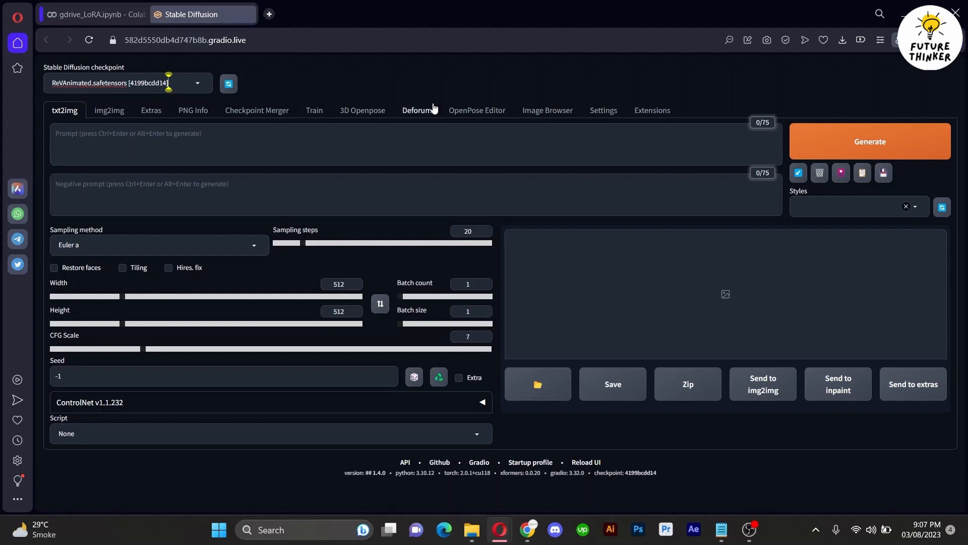
Step: Select Deforum's Settings File path for replacement and bring the Colab notebook forward
{"action": "left_click", "coordinate": [417, 110]}
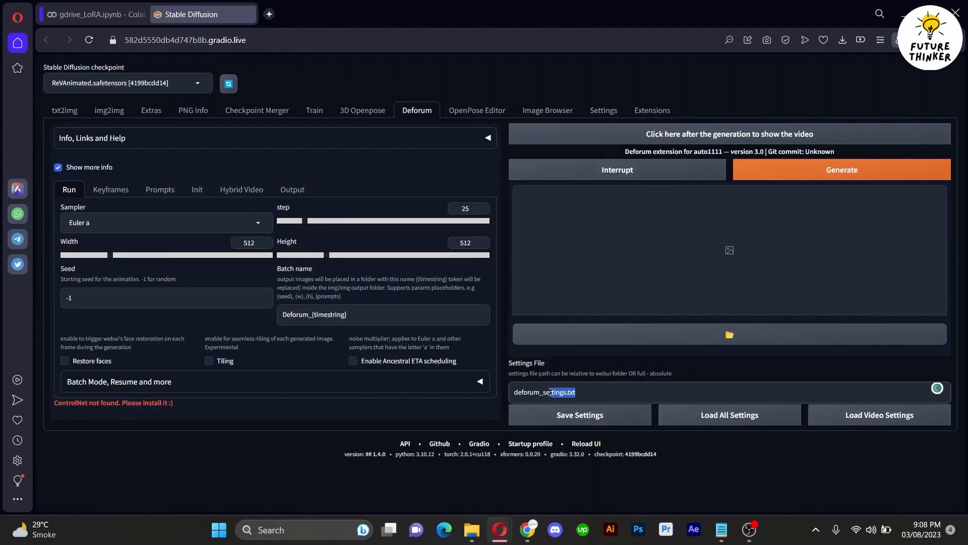
{"action": "triple_click", "coordinate": [546, 391]}
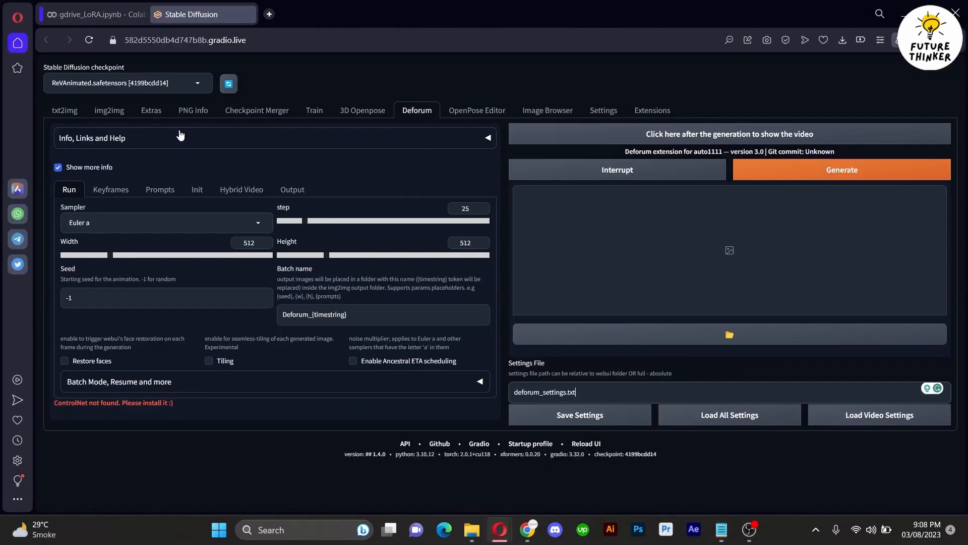
{"action": "left_click", "coordinate": [93, 14]}
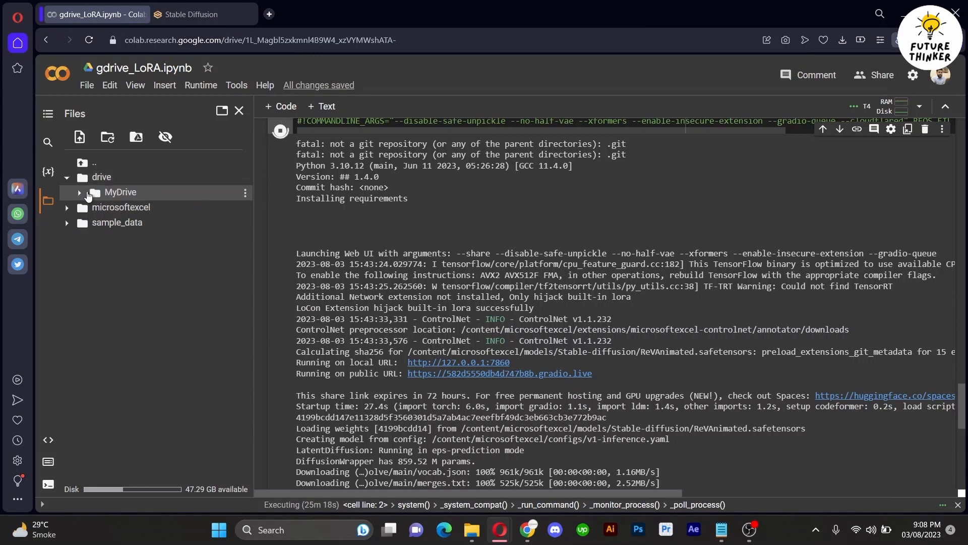
Step: Copy the path of 10s-deforum-settings.txt from MyDrive's Stable Diffusion folder for Deforum
{"action": "left_click", "coordinate": [79, 192]}
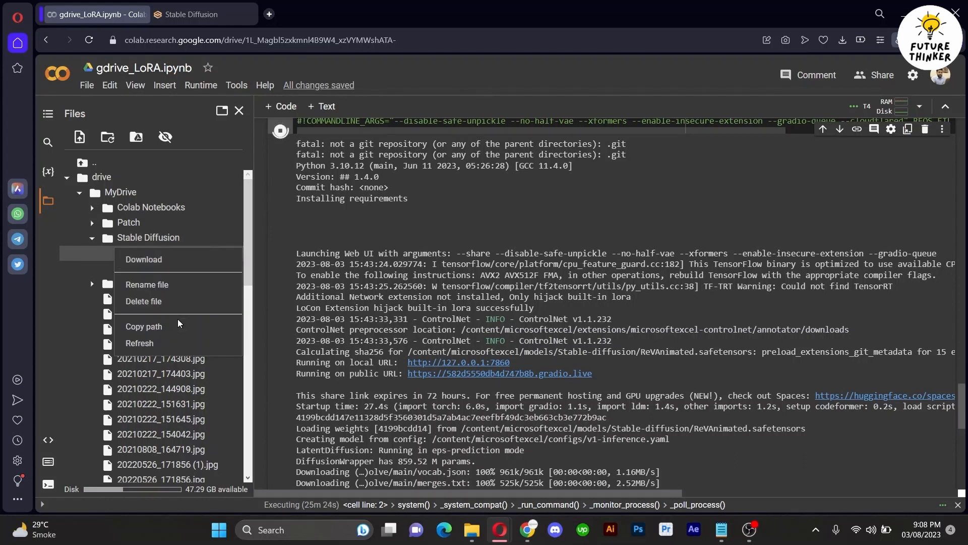
{"action": "left_click", "coordinate": [203, 14]}
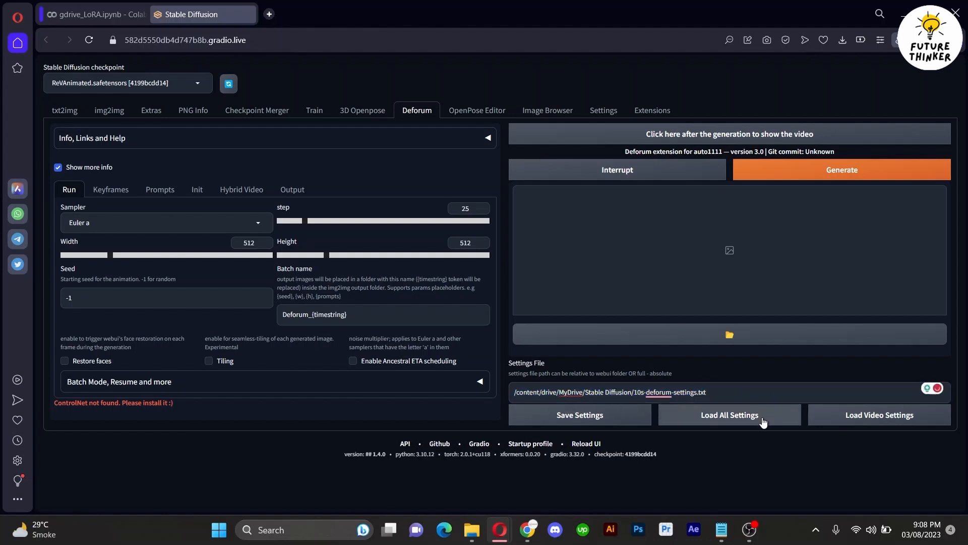
Step: Load all settings from the file: DPM++ 2M SDE Karras, 432×768, 3D animation, 150 frames
{"action": "left_click", "coordinate": [729, 414]}
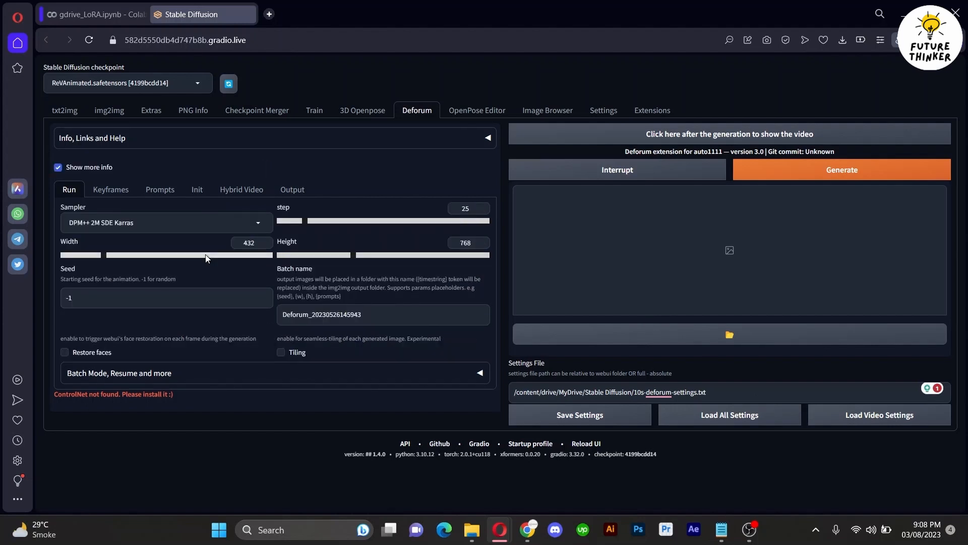
{"action": "scroll", "scroll_direction": "down", "scroll_amount": 3}
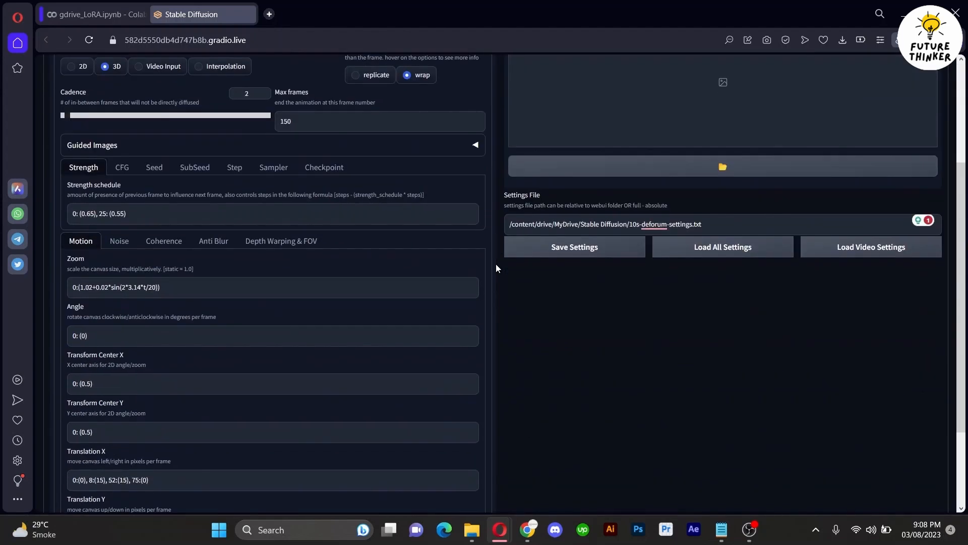
{"action": "scroll", "scroll_direction": "up", "scroll_amount": 3}
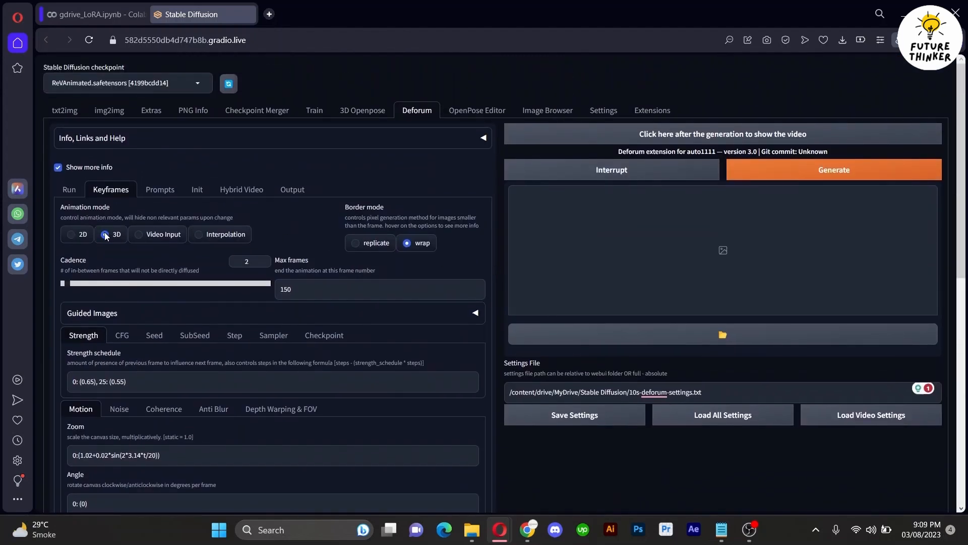
{"action": "left_click", "coordinate": [69, 190]}
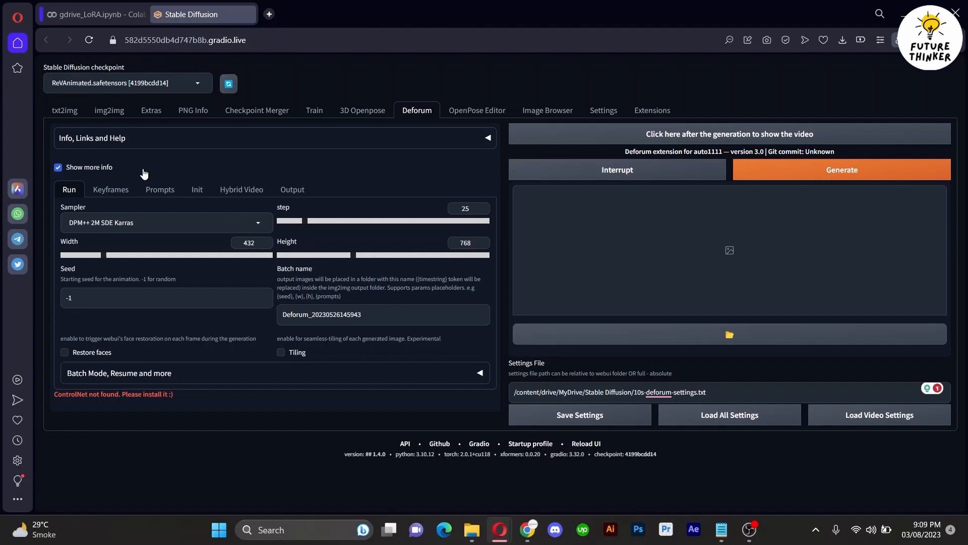
{"action": "left_click", "coordinate": [159, 189]}
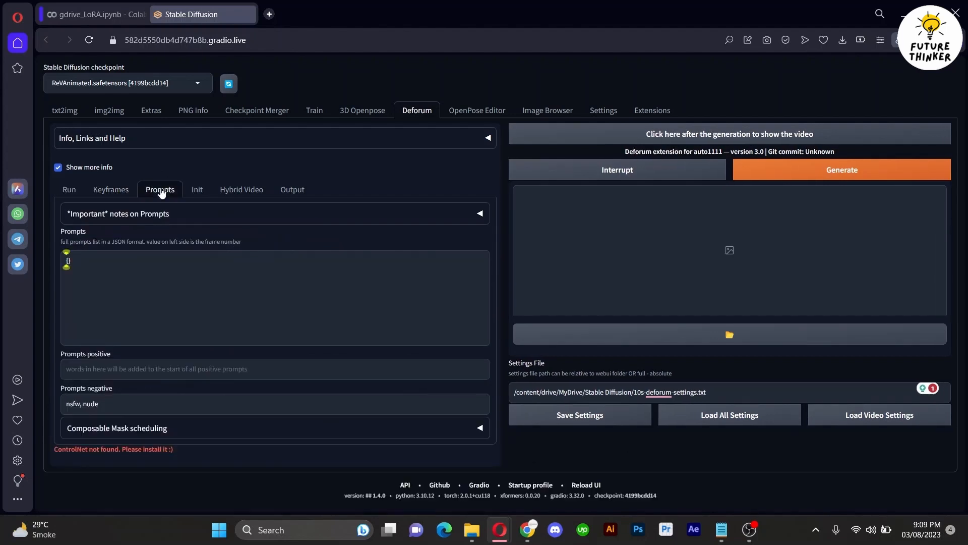
{"action": "mouse_move", "coordinate": [143, 246]}
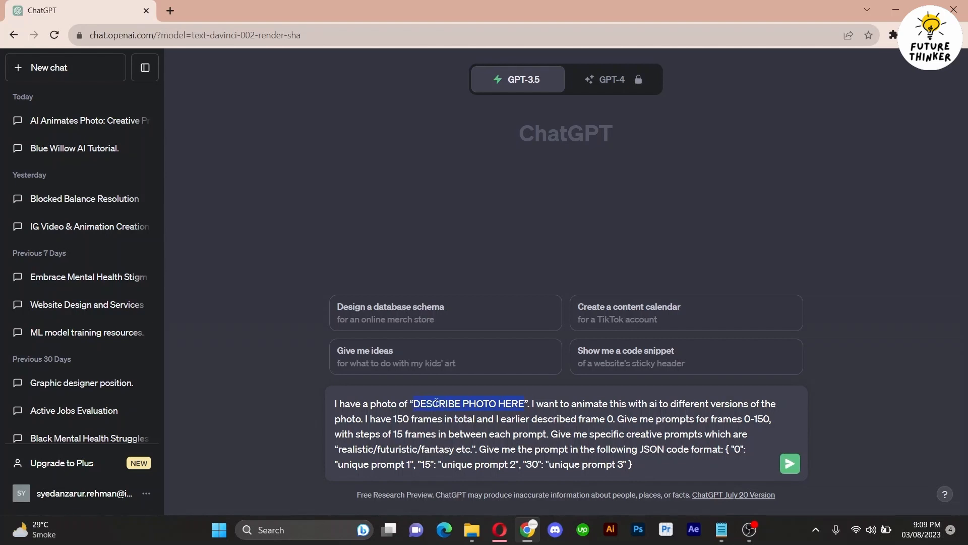
Step: Ask ChatGPT for style prompts with the subject 'LION IN THE JUNGLE'
{"action": "type", "text": "L"}
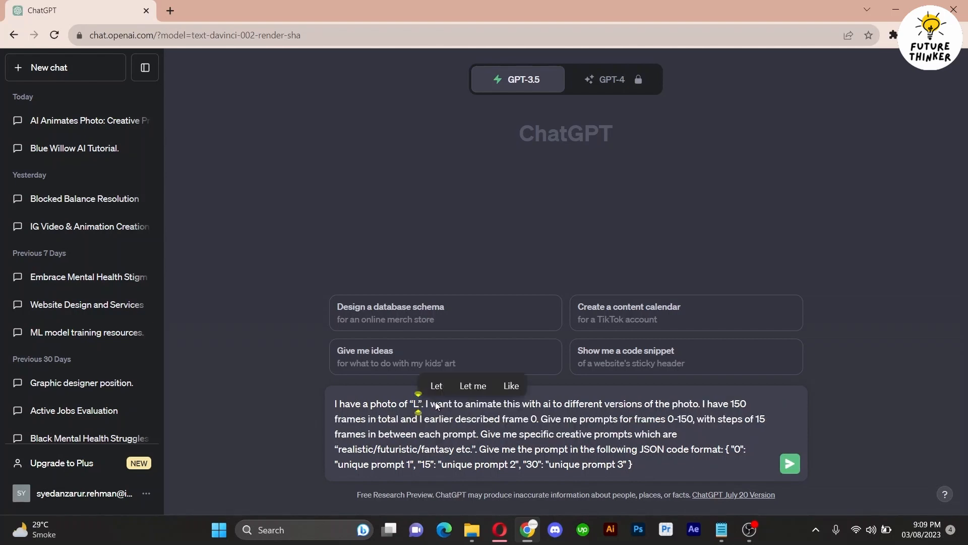
{"action": "type", "text": "ION IN THE JUNGLE"}
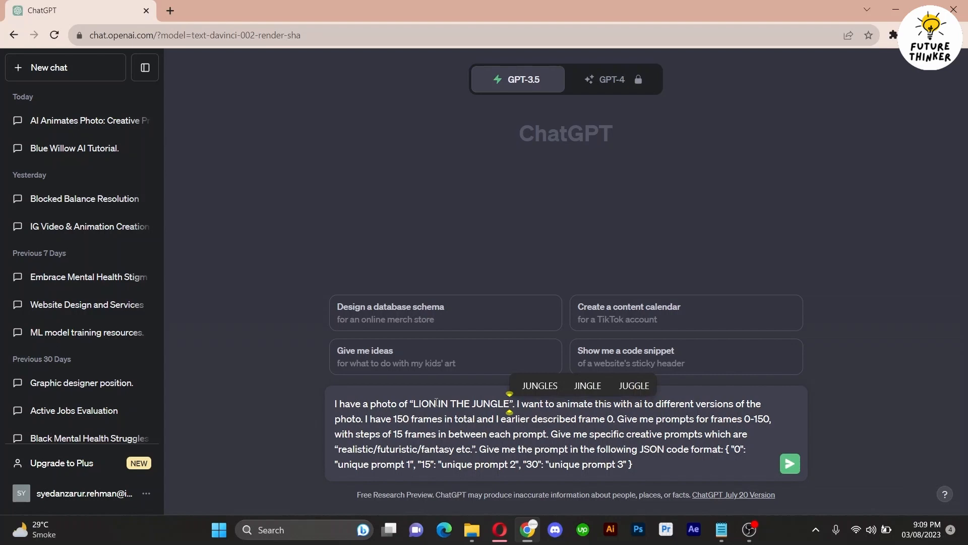
{"action": "left_click", "coordinate": [789, 463]}
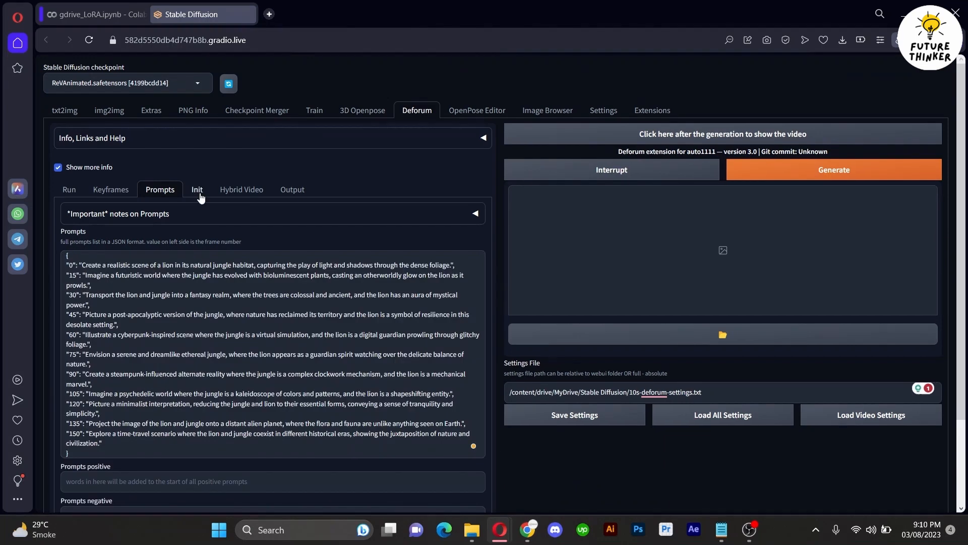
Step: Go to Deforum's Init image field and copy deforums-image.png's path from the Colab drive
{"action": "left_click", "coordinate": [197, 188]}
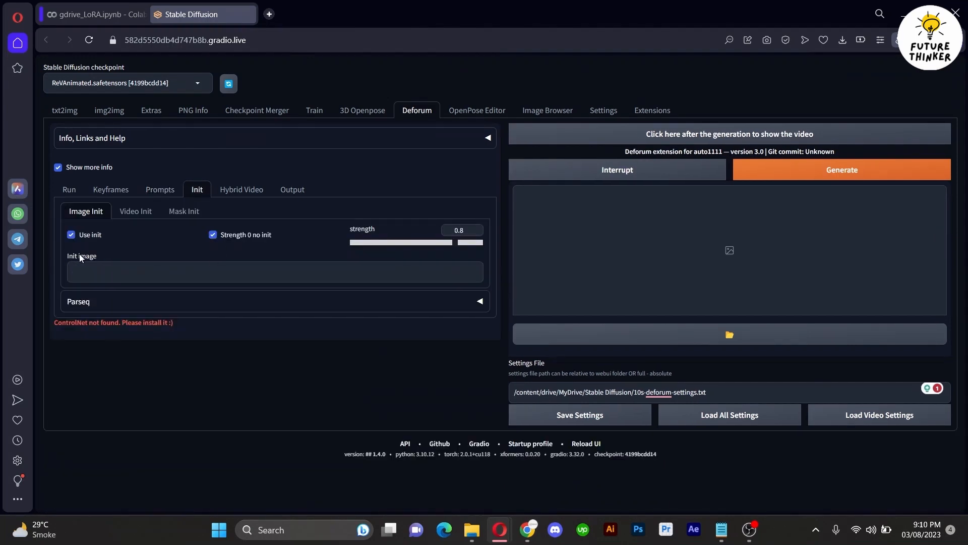
{"action": "left_click", "coordinate": [271, 272]}
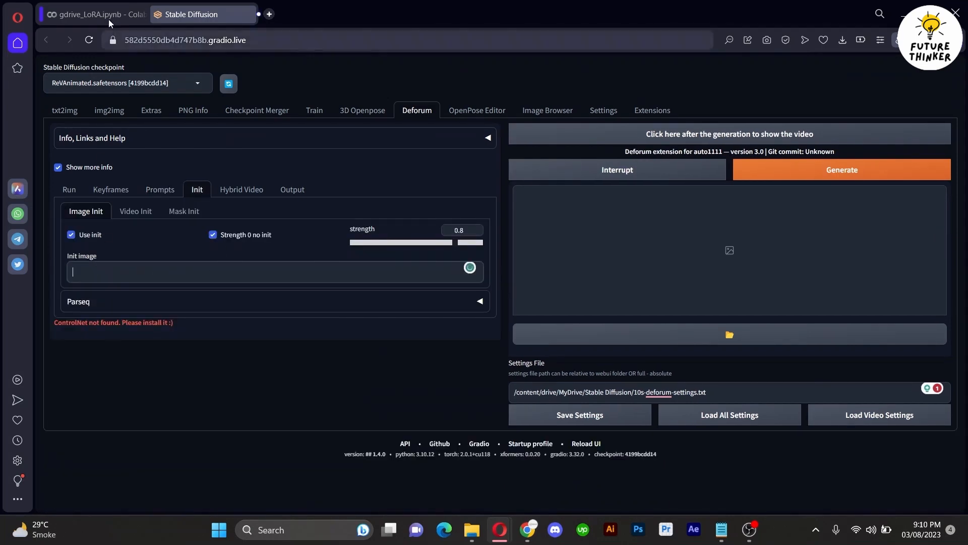
{"action": "left_click", "coordinate": [93, 14]}
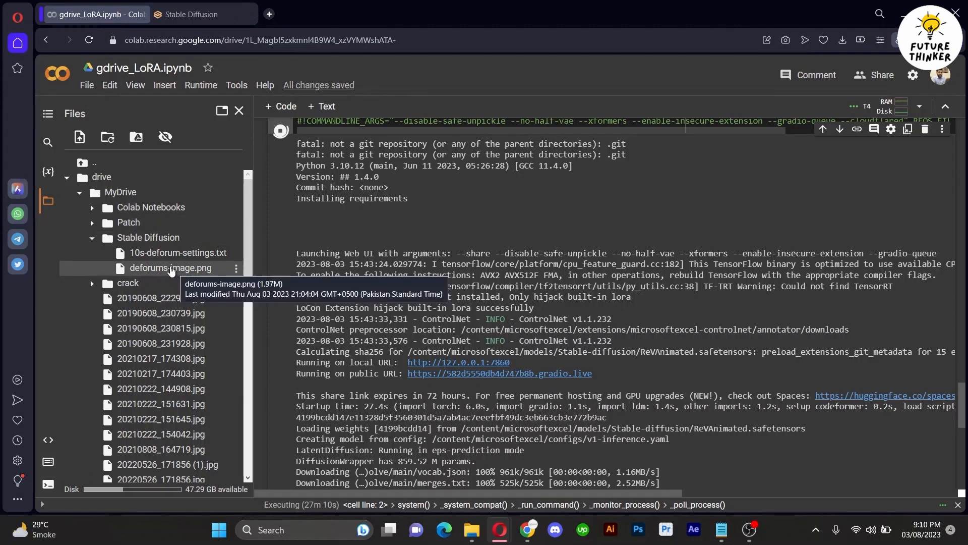
{"action": "right_click", "coordinate": [172, 268]}
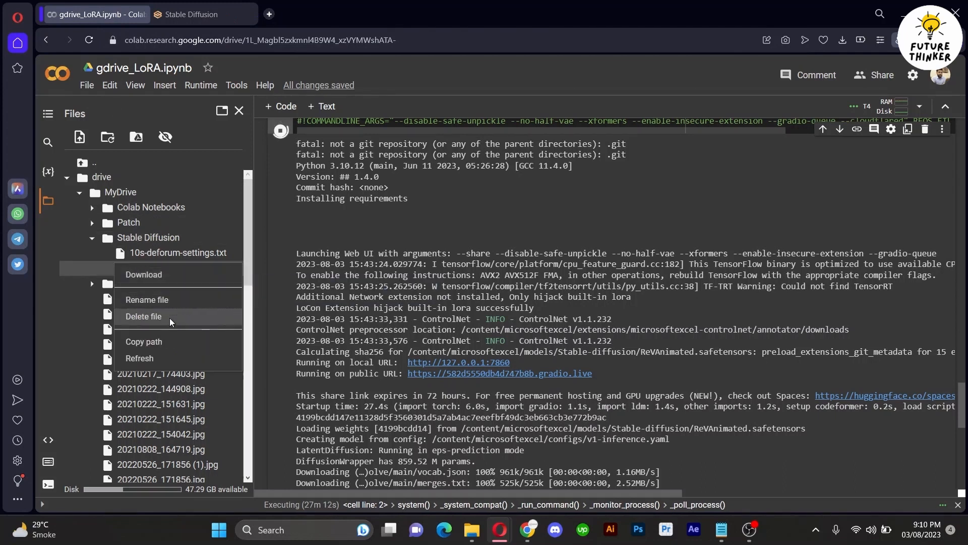
{"action": "left_click", "coordinate": [198, 14]}
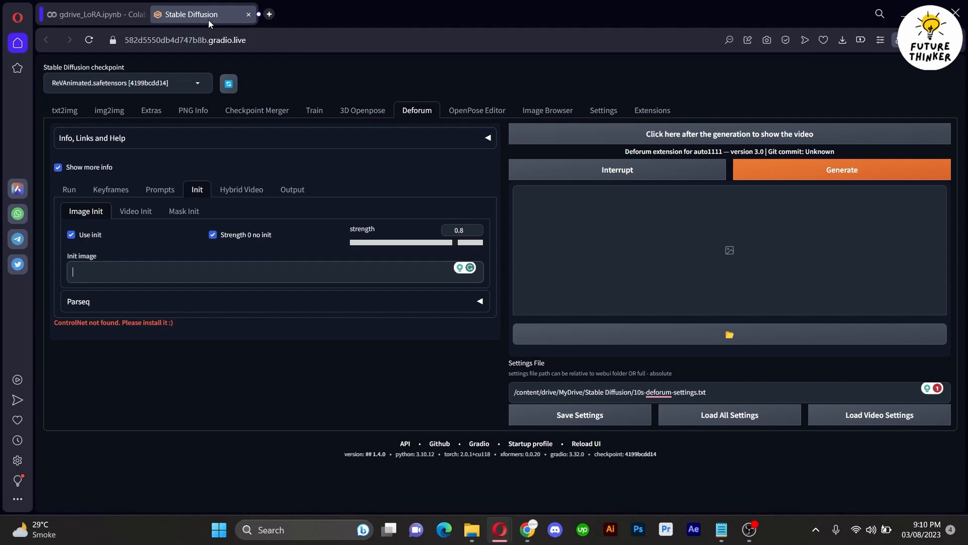
Step: Set the init image to /content/drive/MyDrive/Stable Diffusion/deforums-image.png and review Output at 15 FPS
{"action": "type", "text": "/content/drive/MyDrive/Stable Diffusion/deforums-image.png"}
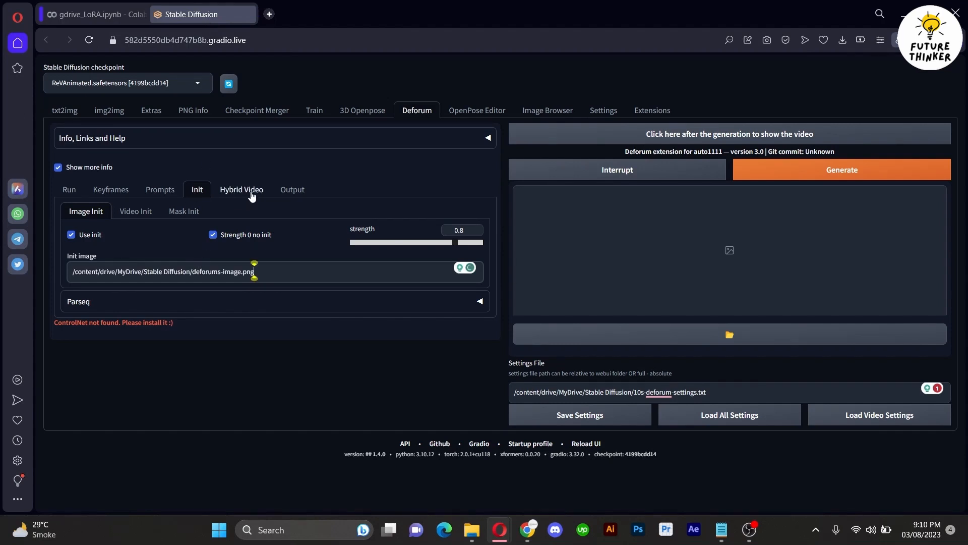
{"action": "left_click", "coordinate": [241, 190]}
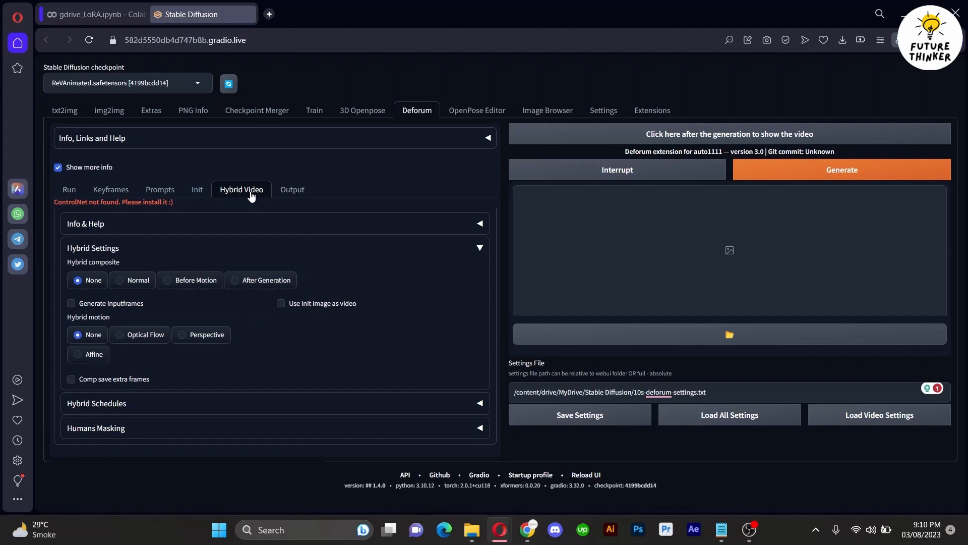
{"action": "left_click", "coordinate": [291, 190]}
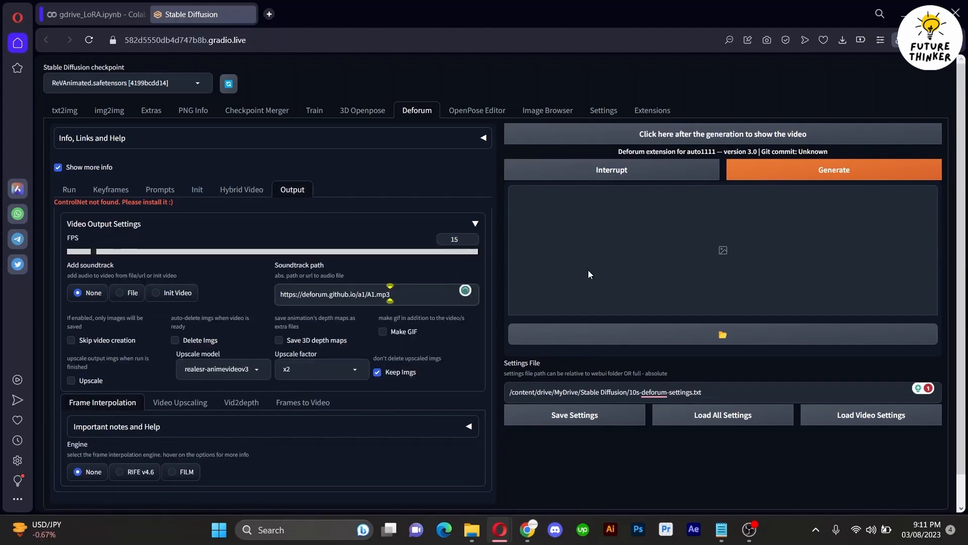
Step: Generate the Deforum animation of the jungle lion and wait for rendering to finish
{"action": "left_click", "coordinate": [832, 169]}
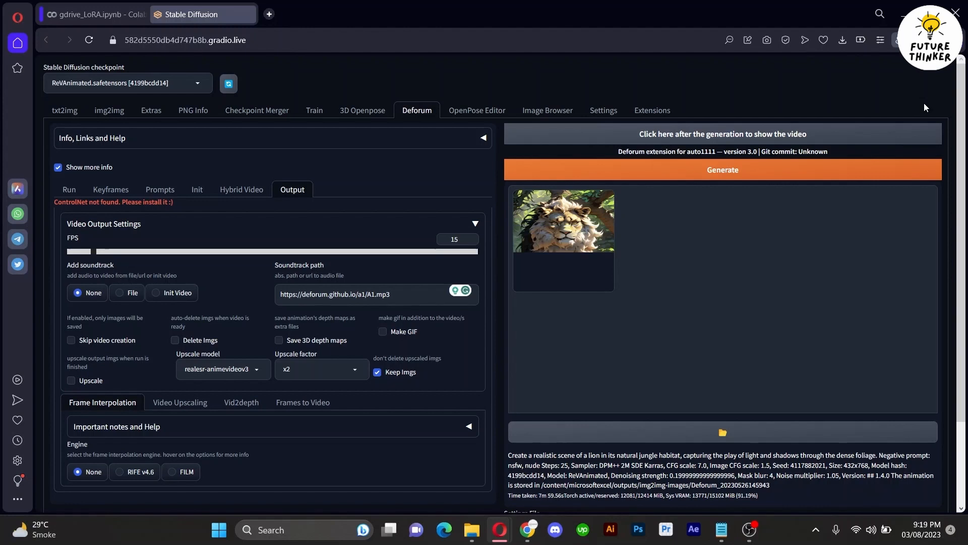
Step: Play the rendered lion MP4 full screen as it morphs into a cyberpunk-city style
{"action": "left_click", "coordinate": [92, 14]}
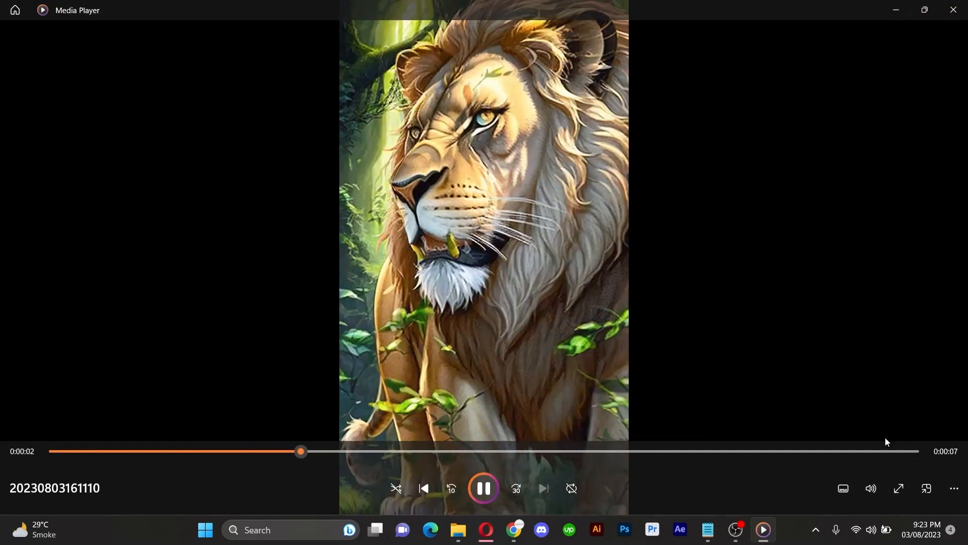
{"action": "left_click", "coordinate": [898, 489]}
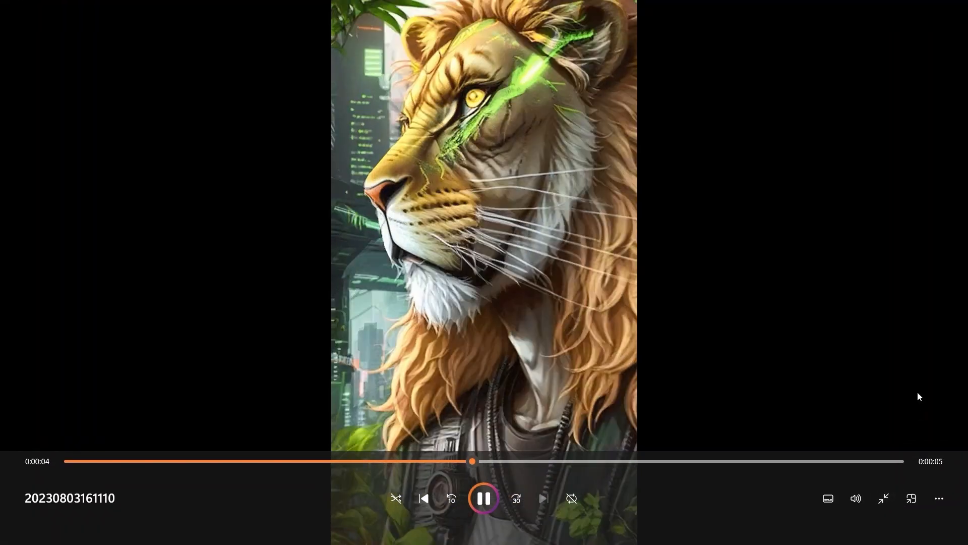